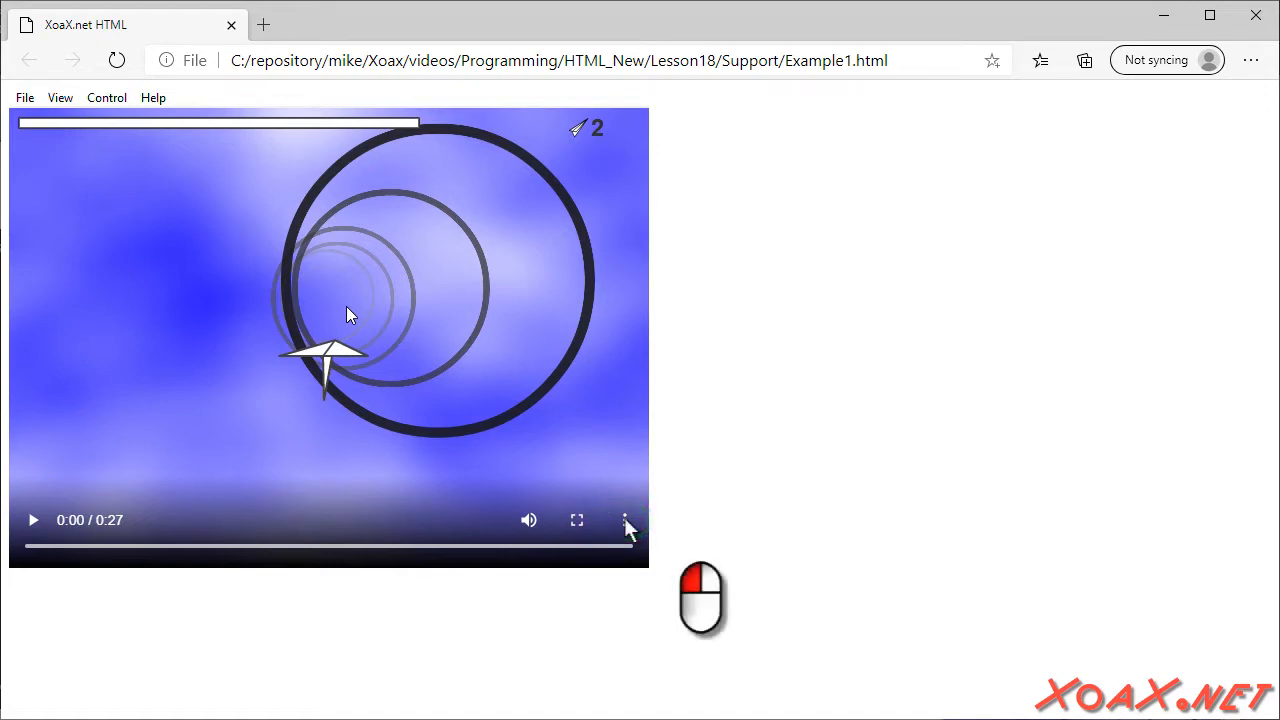
Play the embedded paper-airplane game video with sound until it nears the end (0:25 of 0:27)
left_click(625, 519)
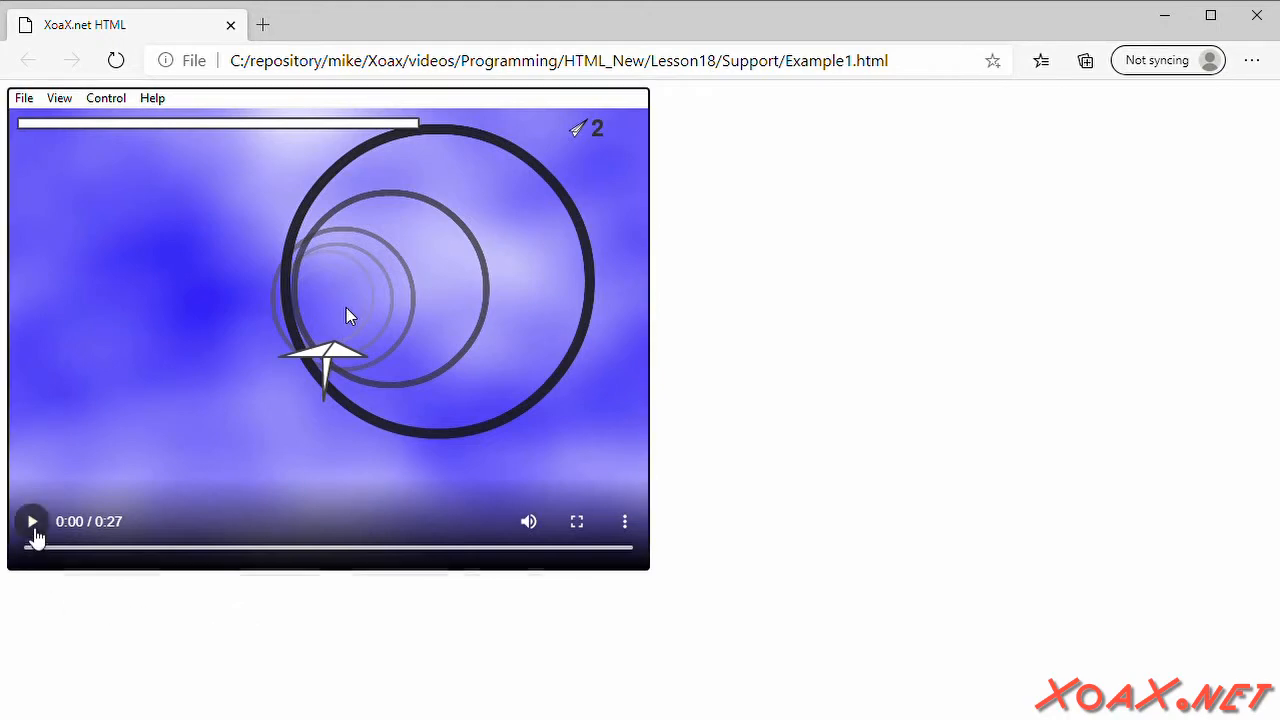
left_click(32, 521)
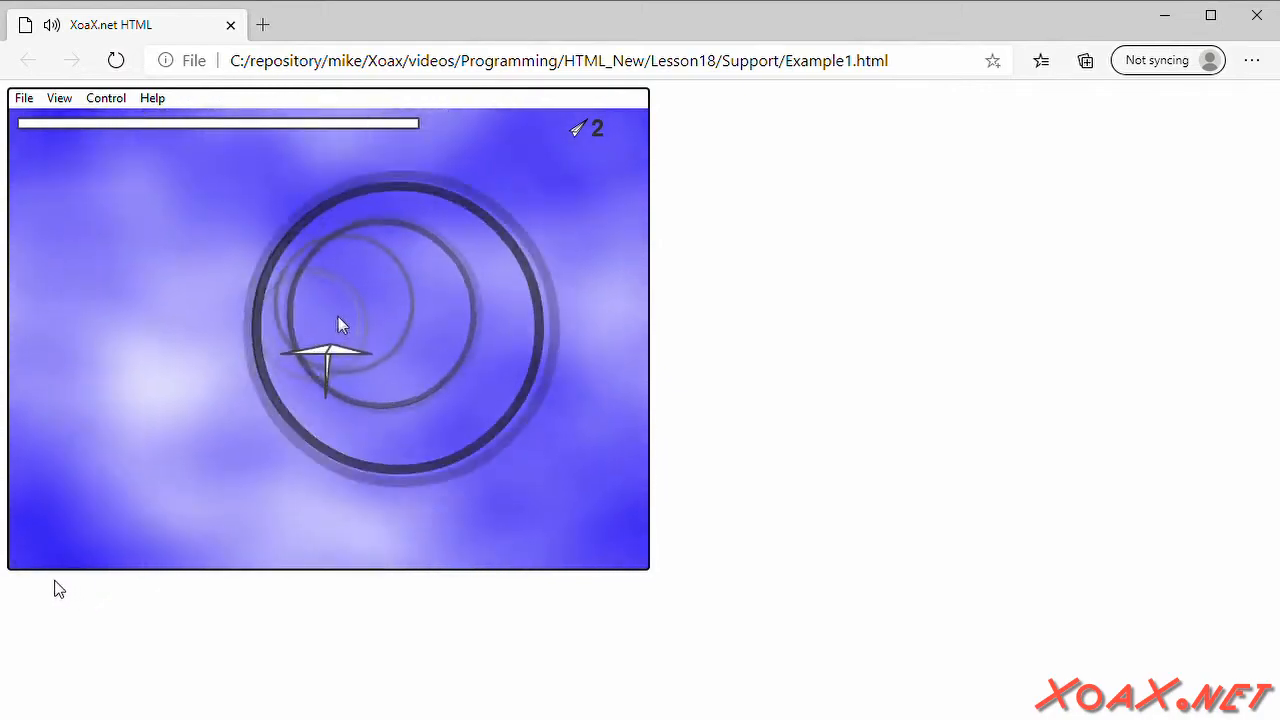
left_click(329, 335)
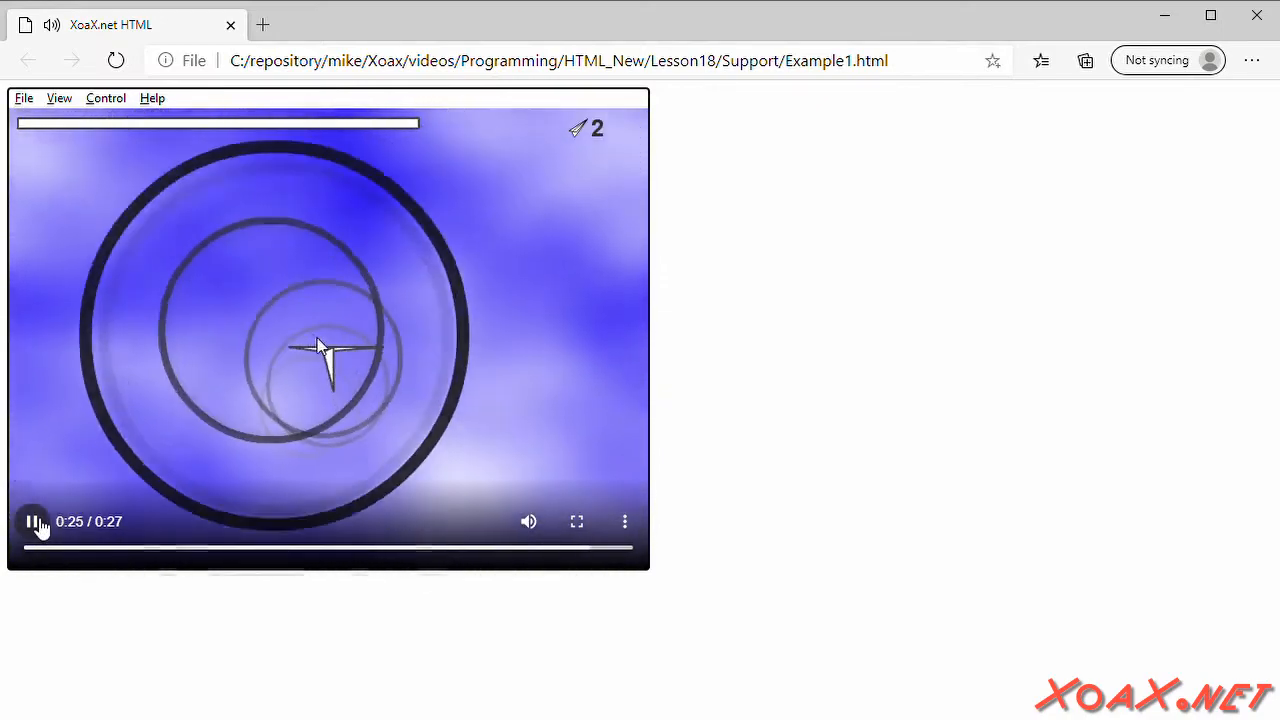
left_click(32, 521)
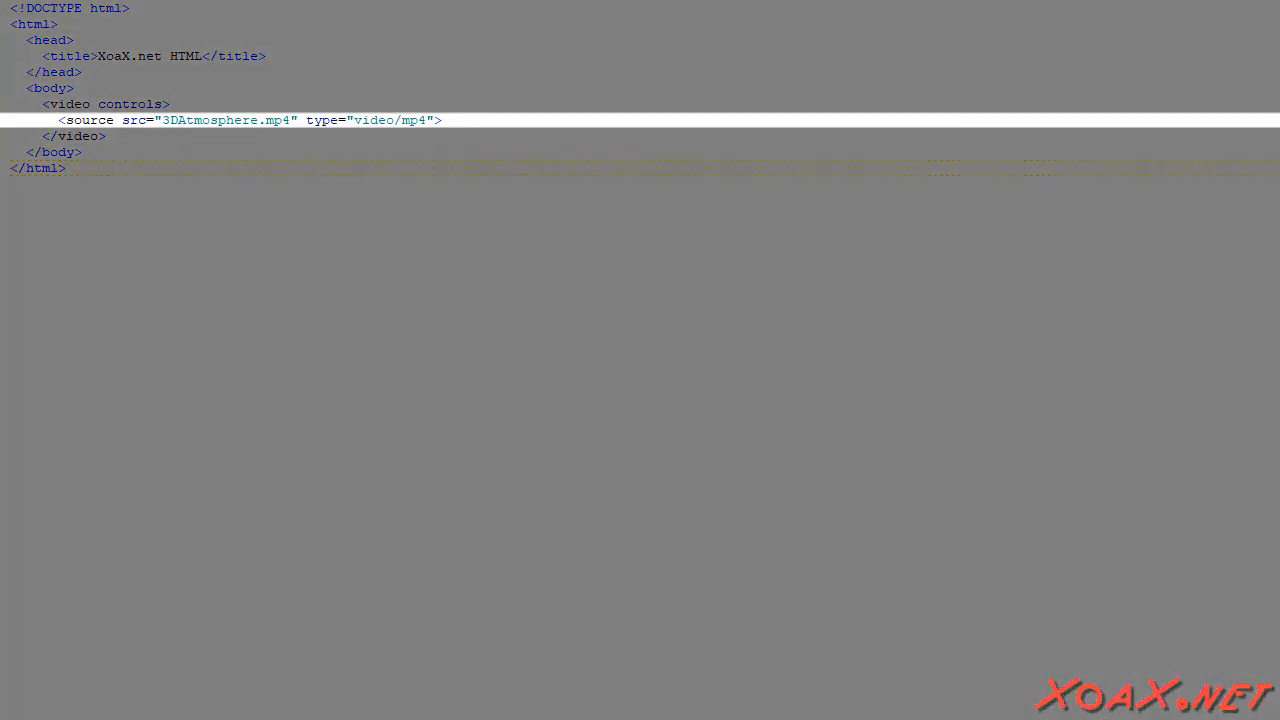
Add <source src="3DAtmosphere.ogg" type="video/ogg"> below the mp4 source line
type("<source src=\"3DAtmosphere.ogg\" type=\"video/ogg\">")
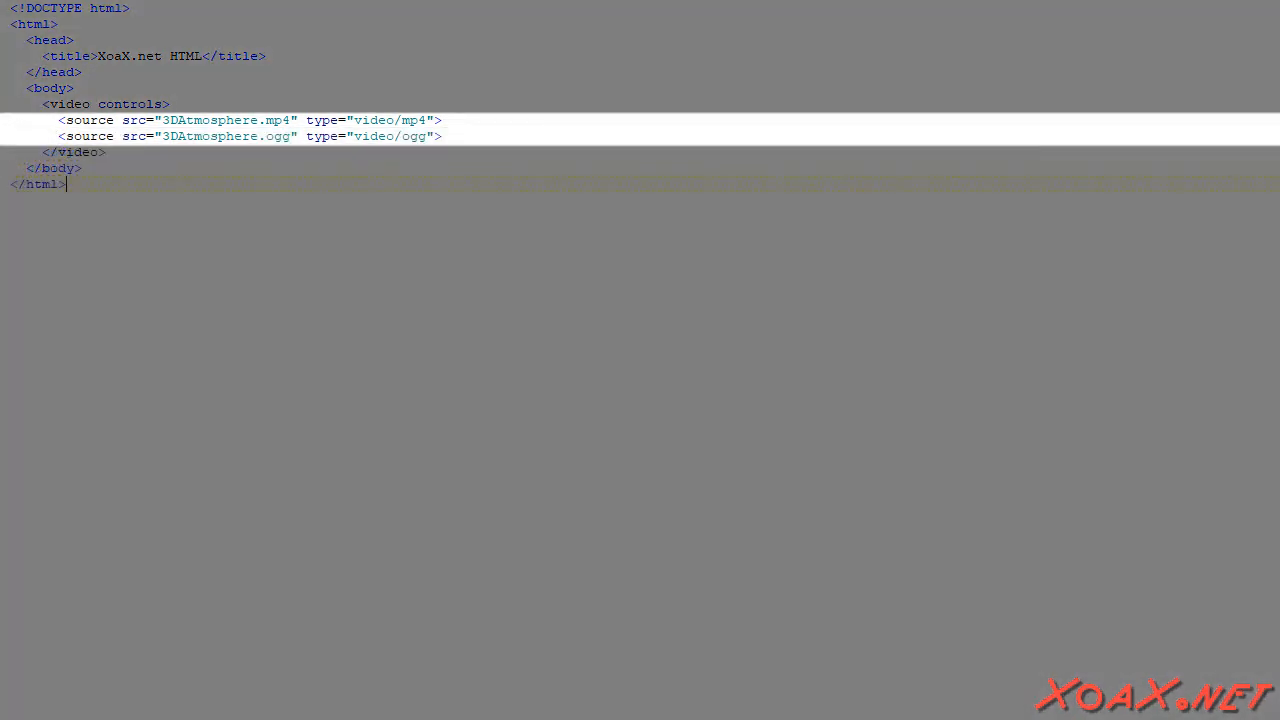